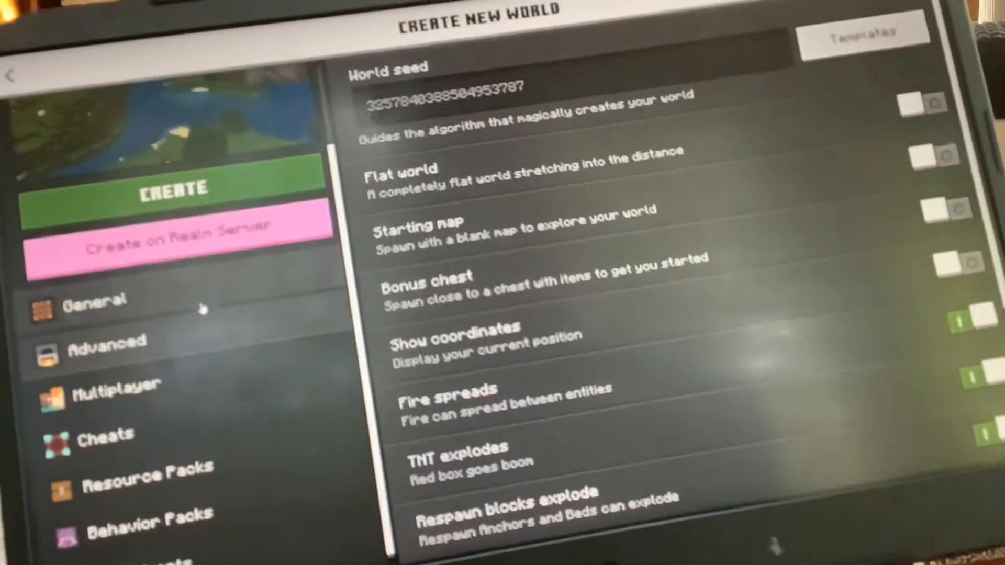
pyautogui.scroll(3)
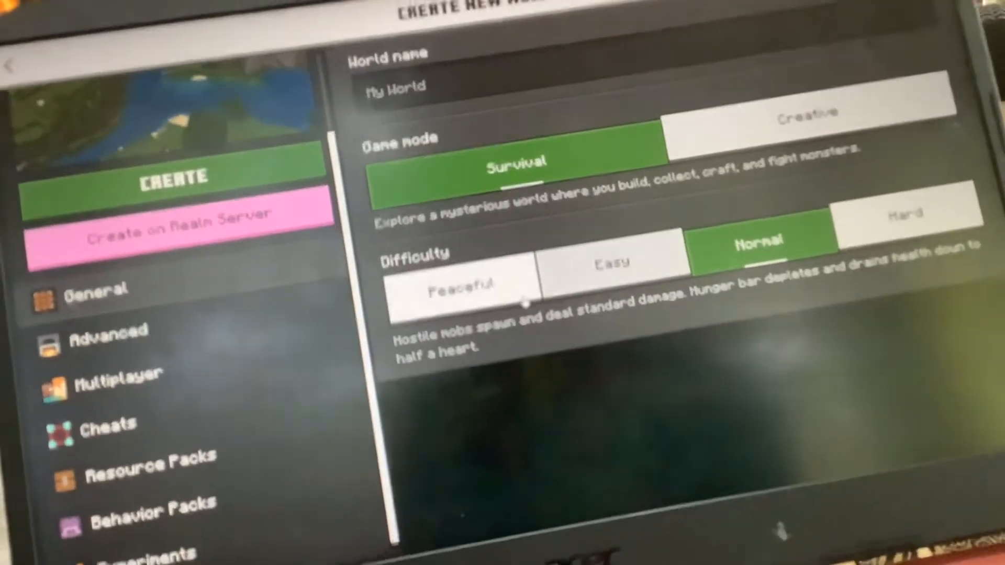